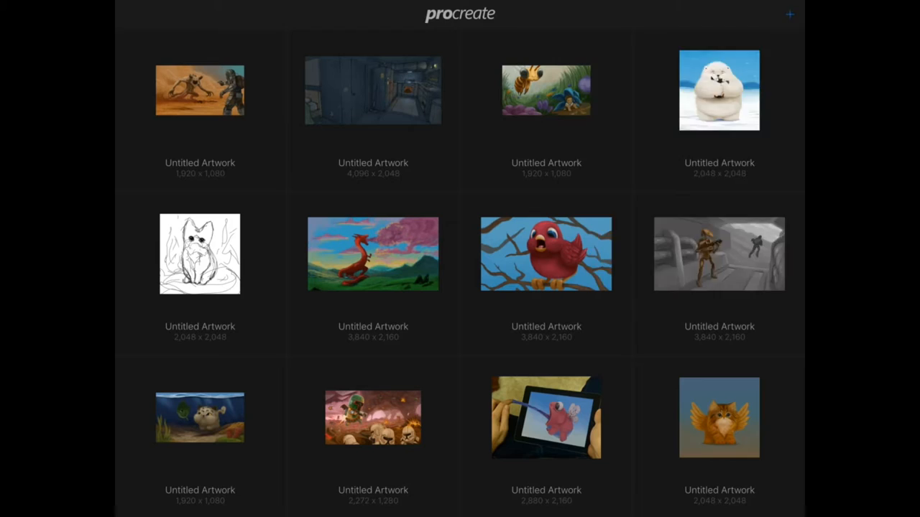
# Start the gallery import, showing iTunes, Photos and cloud source choices.
pyautogui.click(789, 14)
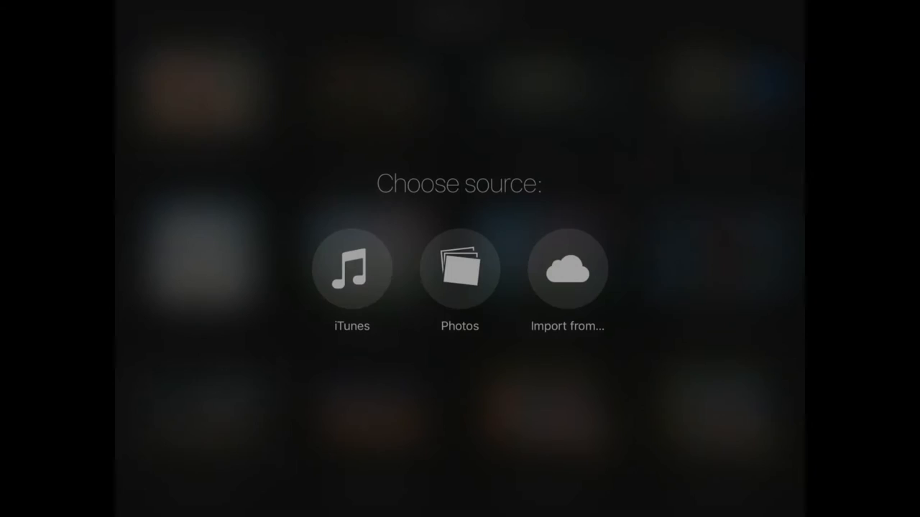
# Import the flat pink dinosaur drawing from Photos onto the canvas.
pyautogui.click(566, 269)
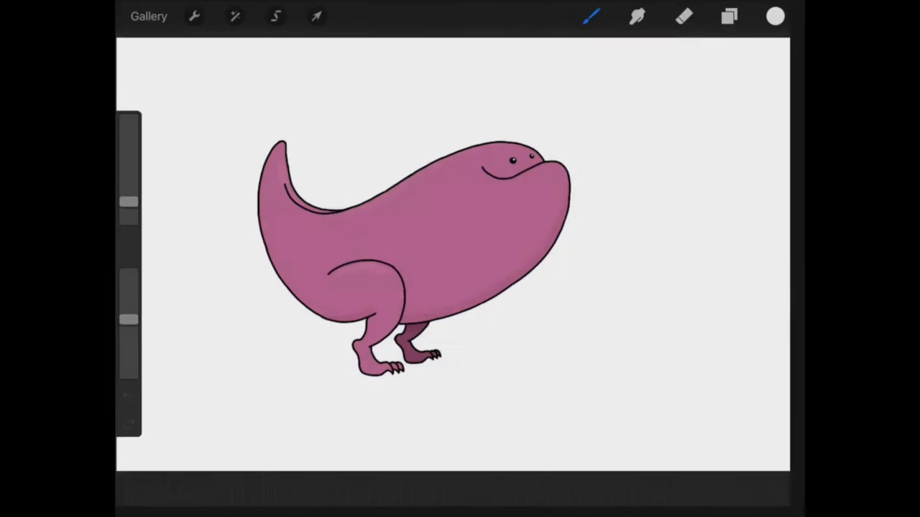
# Check the dinosaur and background layers, then sample the pink body colour.
pyautogui.click(729, 16)
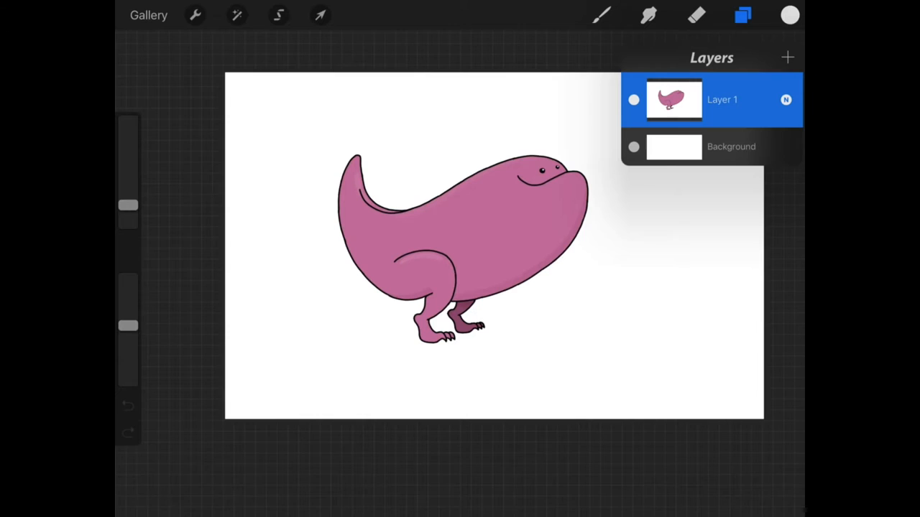
pyautogui.click(722, 100)
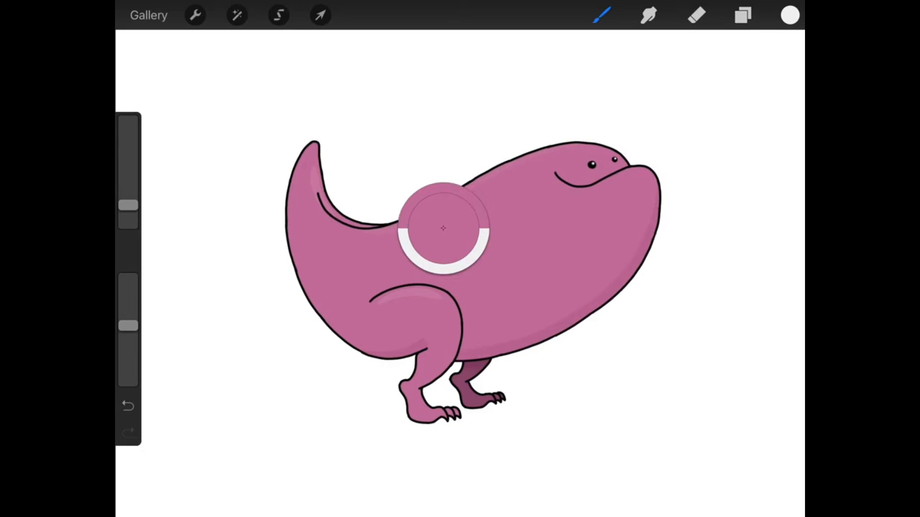
pyautogui.click(742, 14)
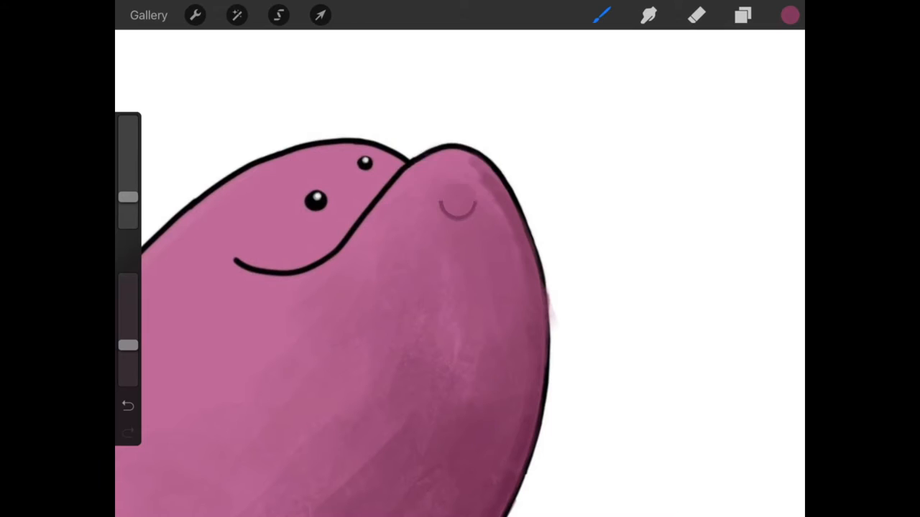
pyautogui.click(742, 14)
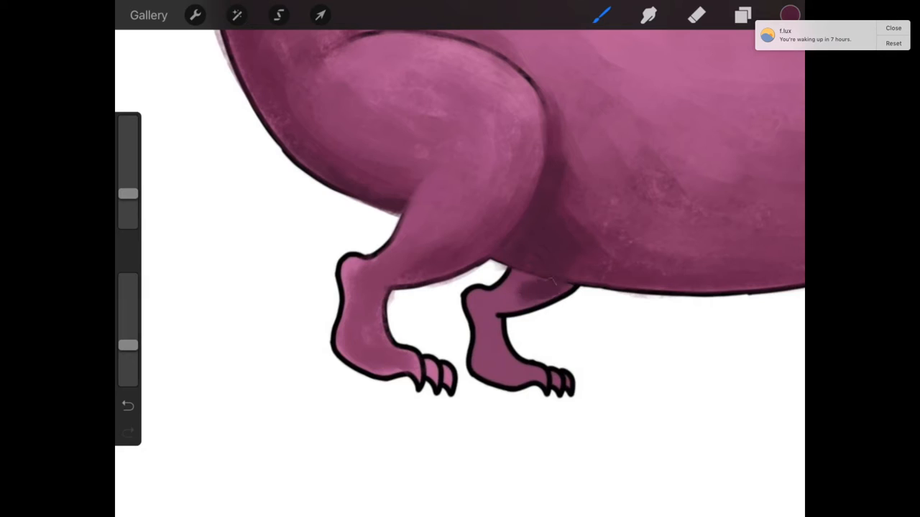
# Dismiss the notification and adjust the colour for shading the legs and belly.
pyautogui.click(894, 29)
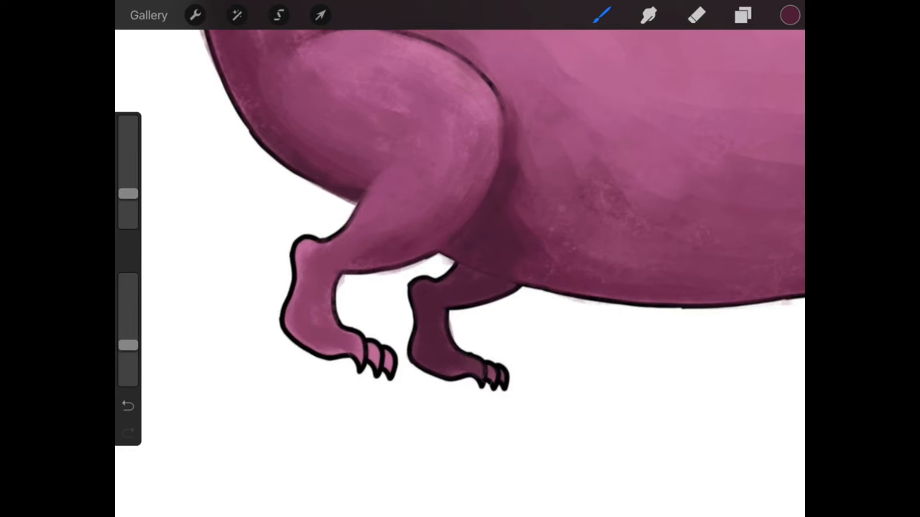
pyautogui.click(789, 15)
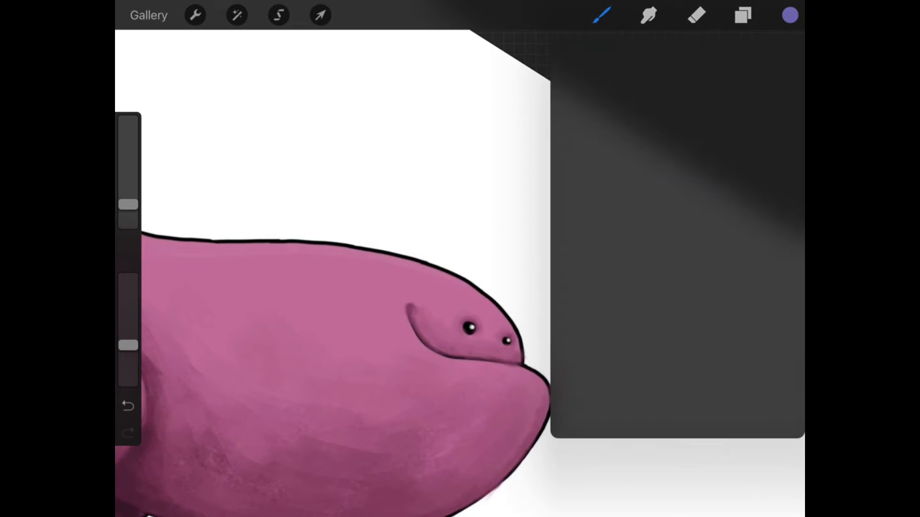
# Bring up the colour choices for pale pink brow highlights above the eye.
pyautogui.click(789, 14)
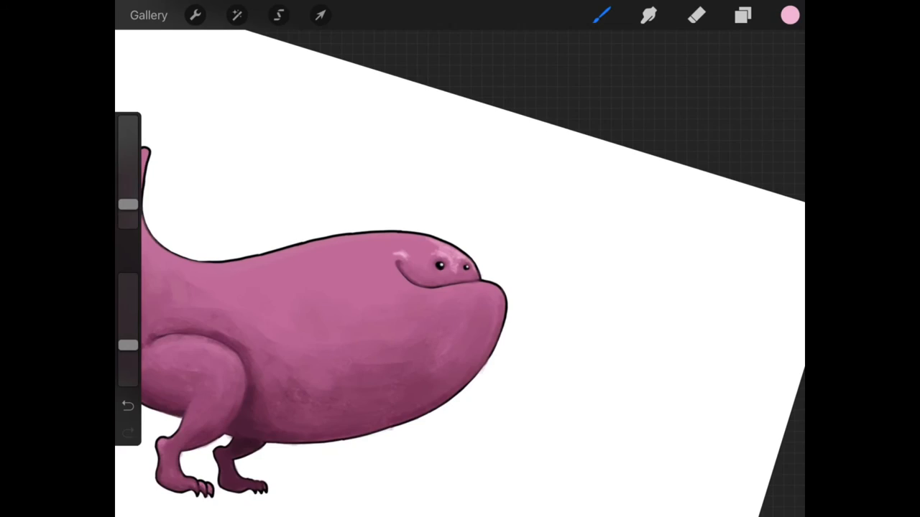
pyautogui.click(789, 14)
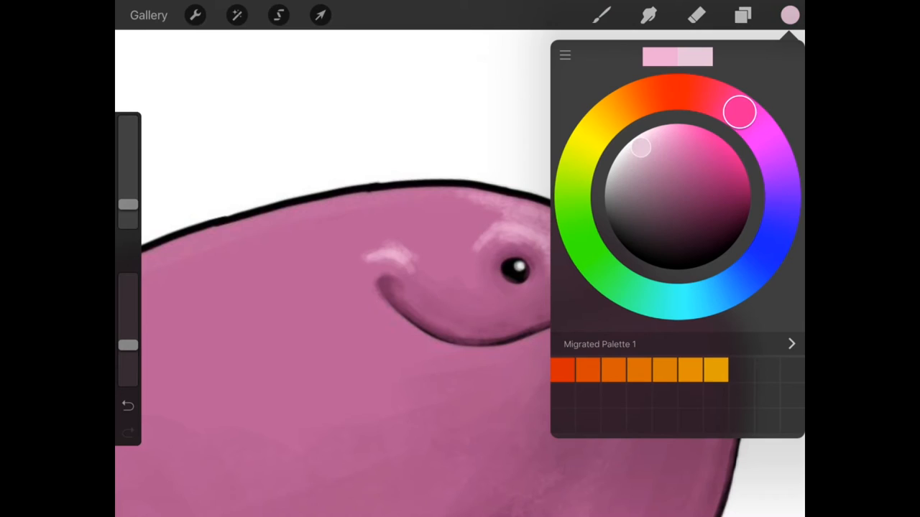
# Pick a lighter pink on the colour disc for face highlights near the eye.
pyautogui.moveTo(740, 112); pyautogui.dragTo(726, 103)
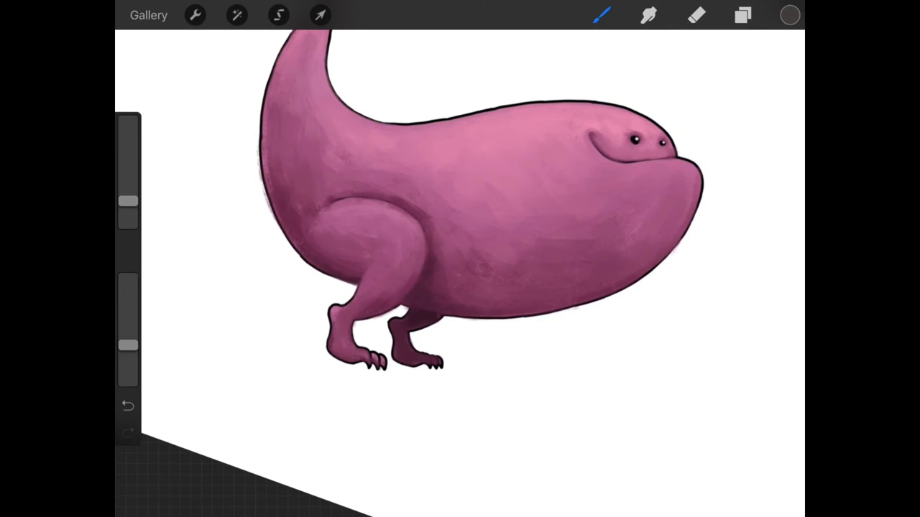
# Paint and refine a soft grey cast shadow on the ground under the feet.
pyautogui.moveTo(388, 374); pyautogui.dragTo(535, 388)
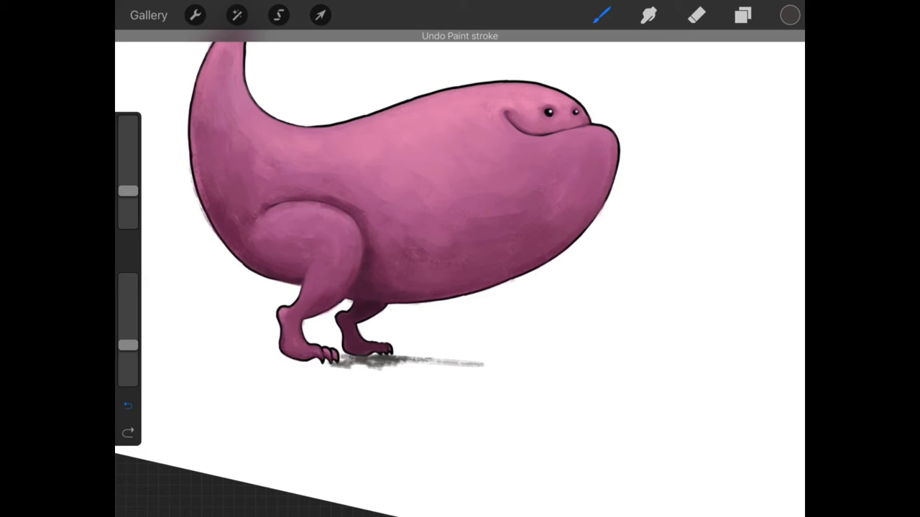
pyautogui.click(742, 15)
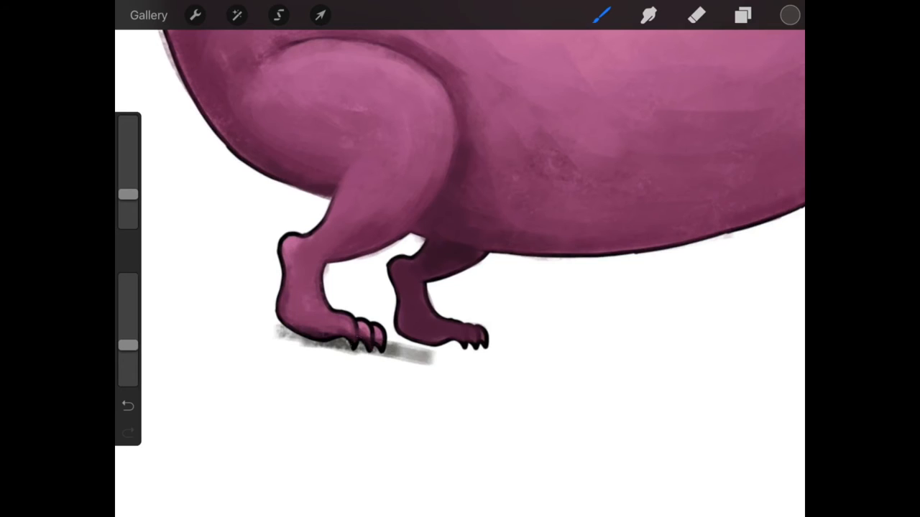
pyautogui.click(789, 15)
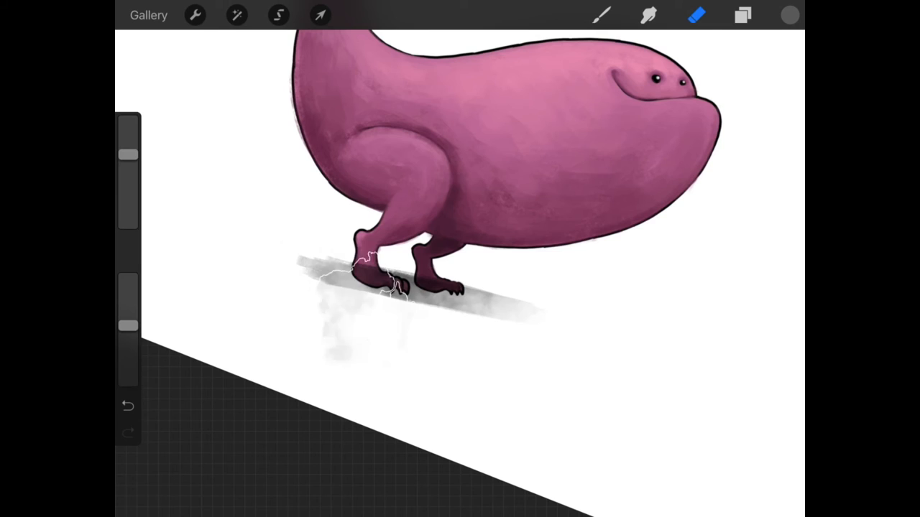
# Erase stray grey shadow around the feet into a neat soft streak.
pyautogui.click(319, 14)
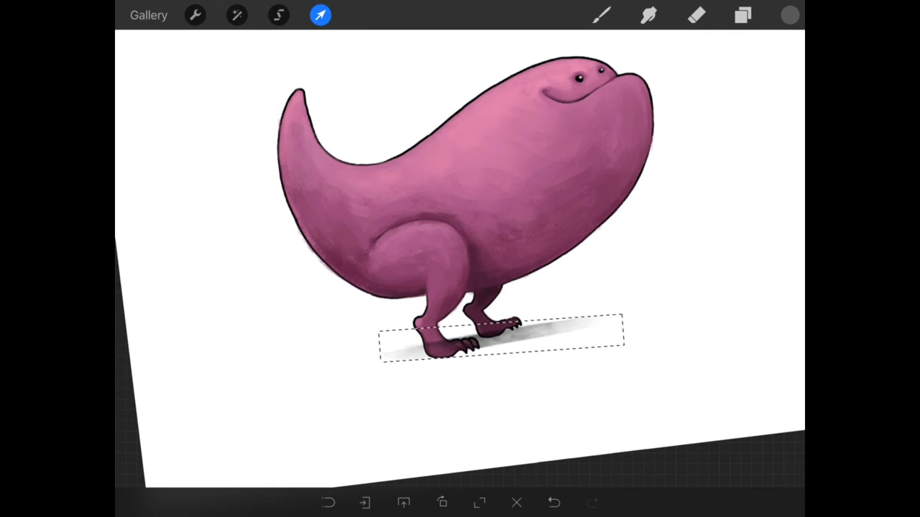
# Move the shadow under the feet and soften it with Gaussian Blur.
pyautogui.click(235, 14)
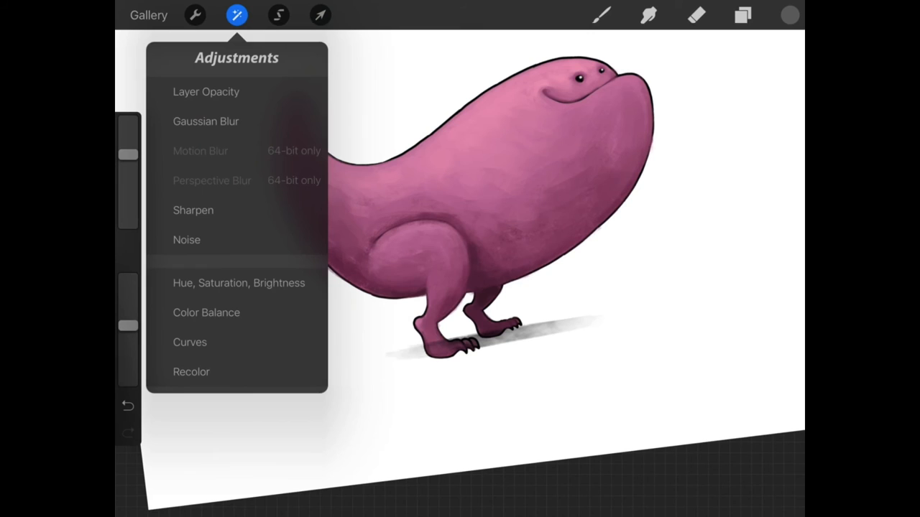
pyautogui.click(206, 121)
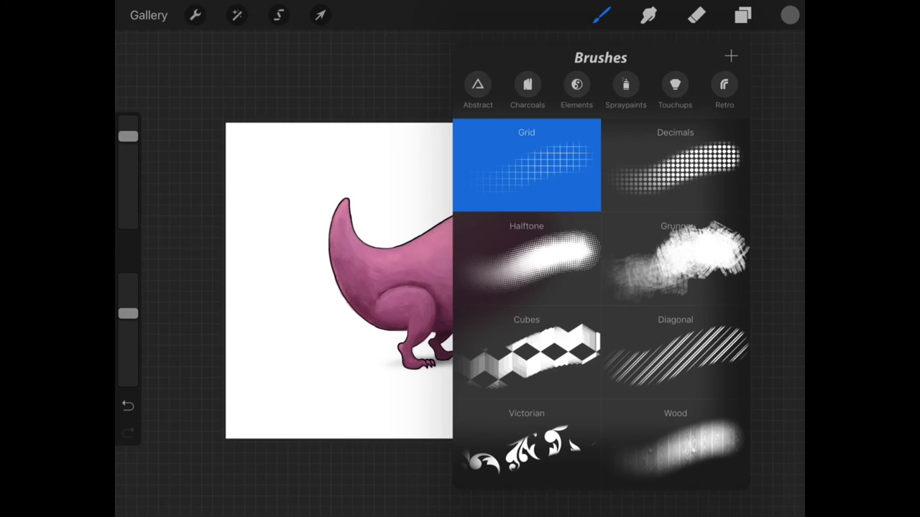
# Browse Spraypaints and Touchups brush sets and choose a light pink highlight colour.
pyautogui.click(624, 87)
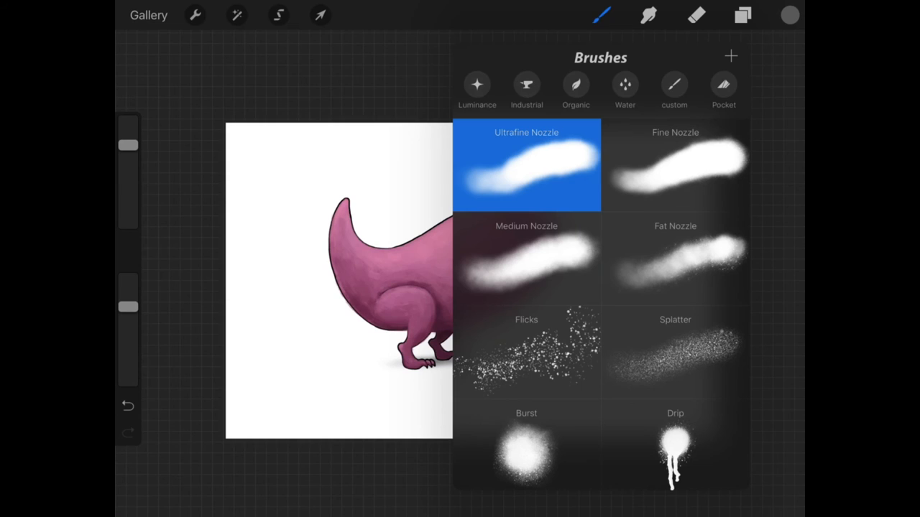
pyautogui.click(675, 85)
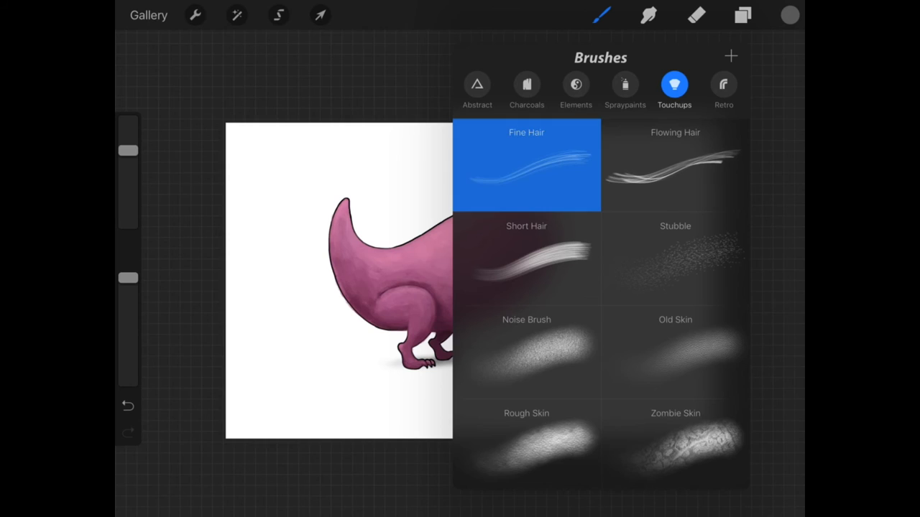
pyautogui.click(790, 14)
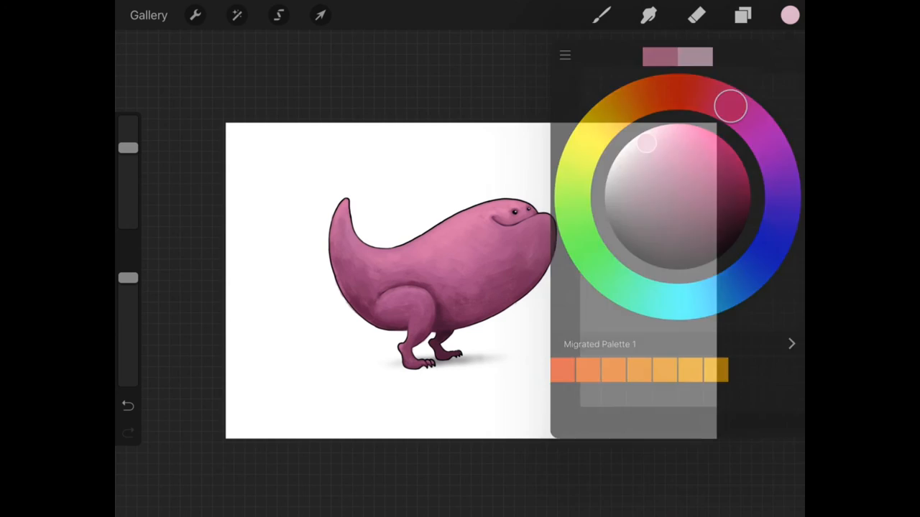
# Brush a light pink highlight across the chin and chest, then select the dinosaur painting layer.
pyautogui.click(743, 14)
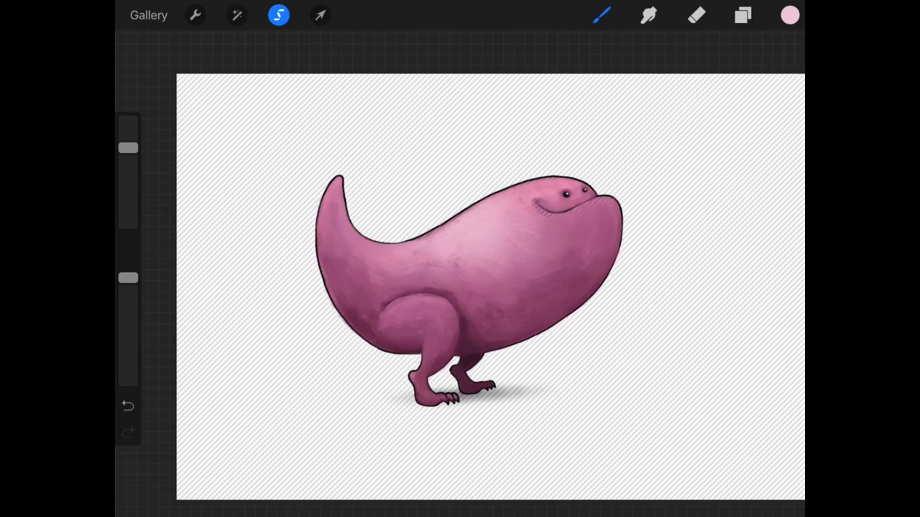
pyautogui.click(743, 15)
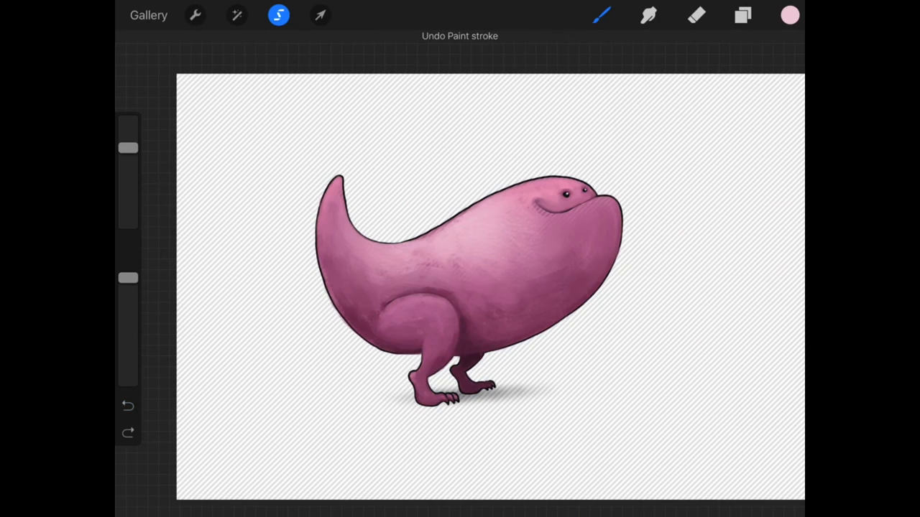
pyautogui.click(743, 14)
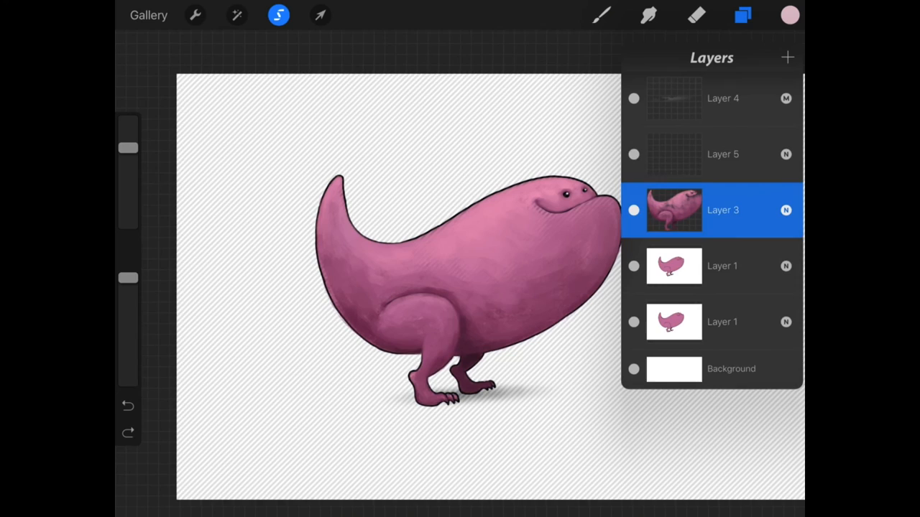
pyautogui.click(741, 14)
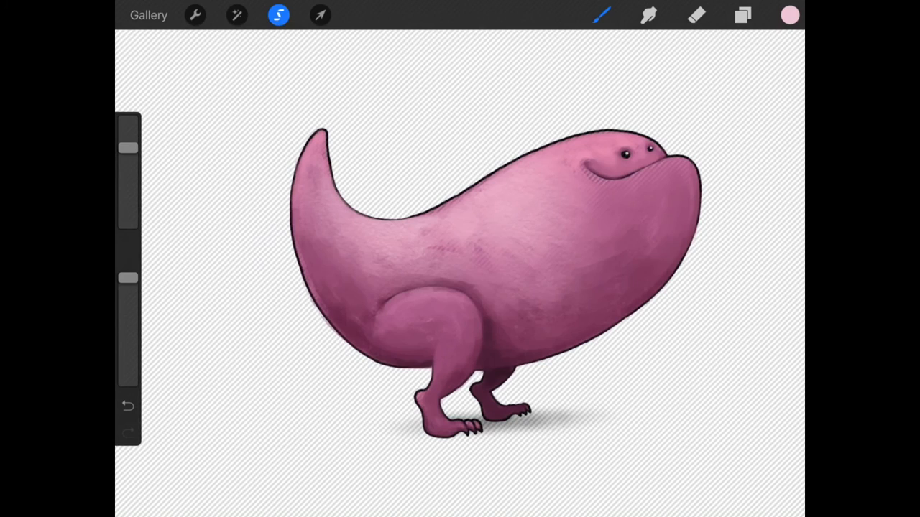
# Return to the gallery and reopen the pink dinosaur artwork.
pyautogui.click(149, 14)
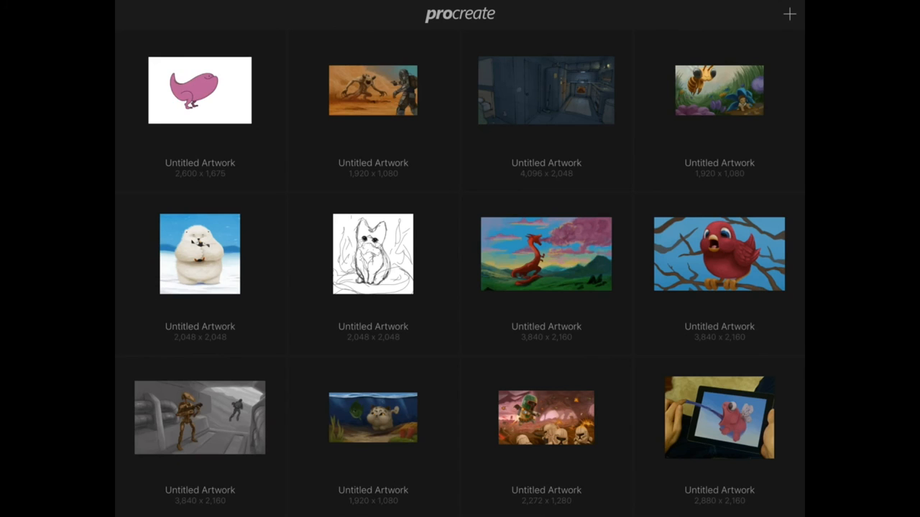
pyautogui.click(198, 89)
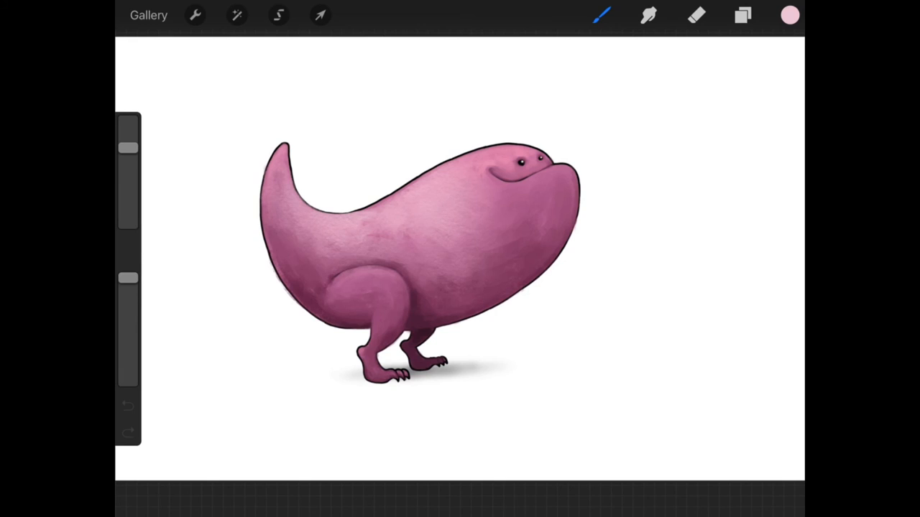
pyautogui.click(744, 15)
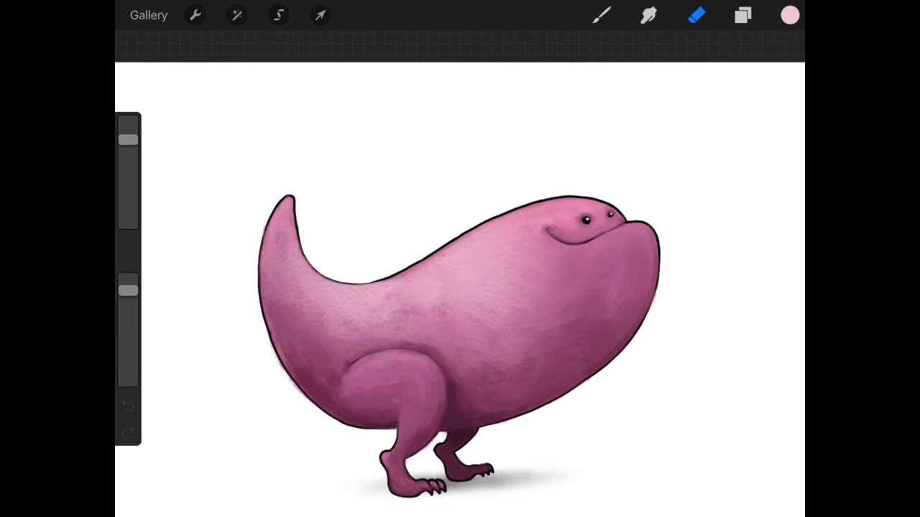
pyautogui.click(128, 405)
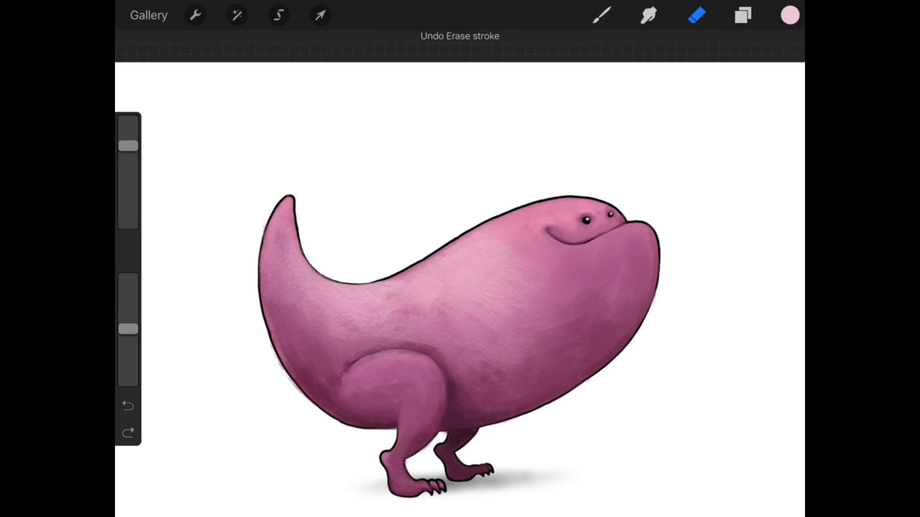
pyautogui.click(128, 405)
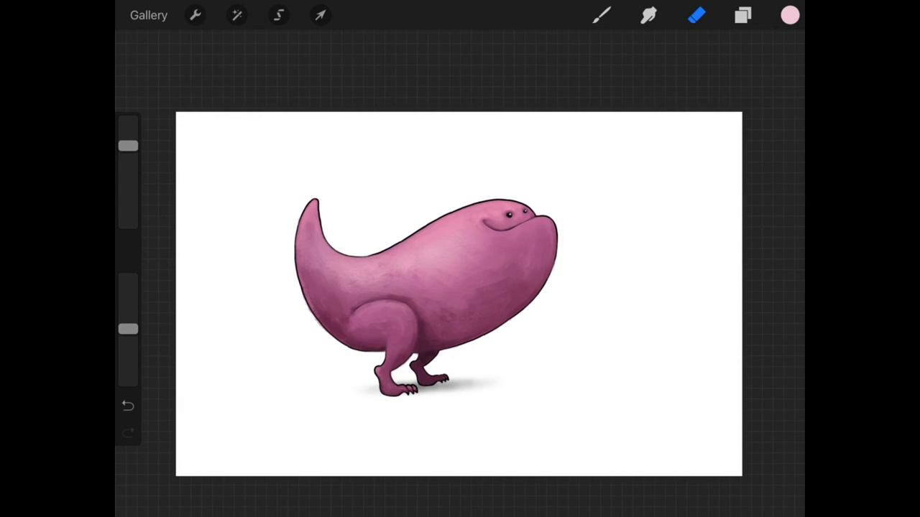
pyautogui.click(743, 14)
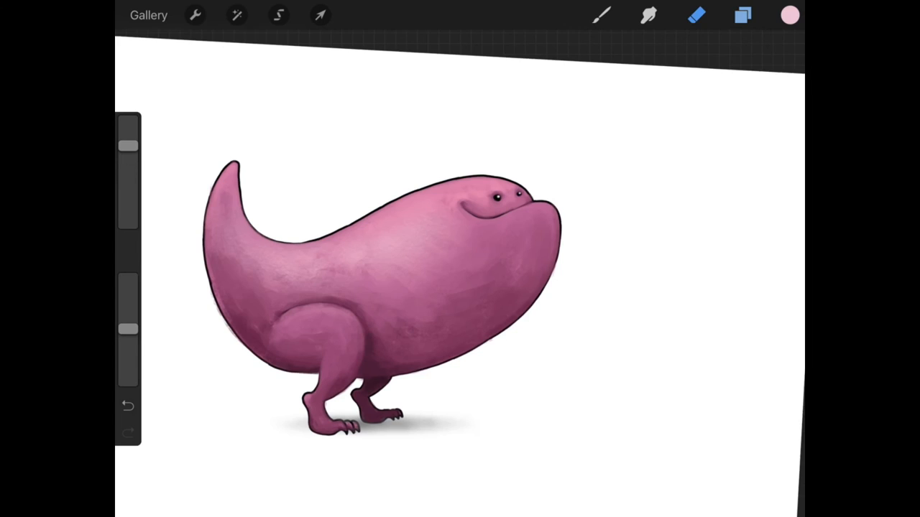
# Paint both eyes as solid black dots with the brush.
pyautogui.click(602, 14)
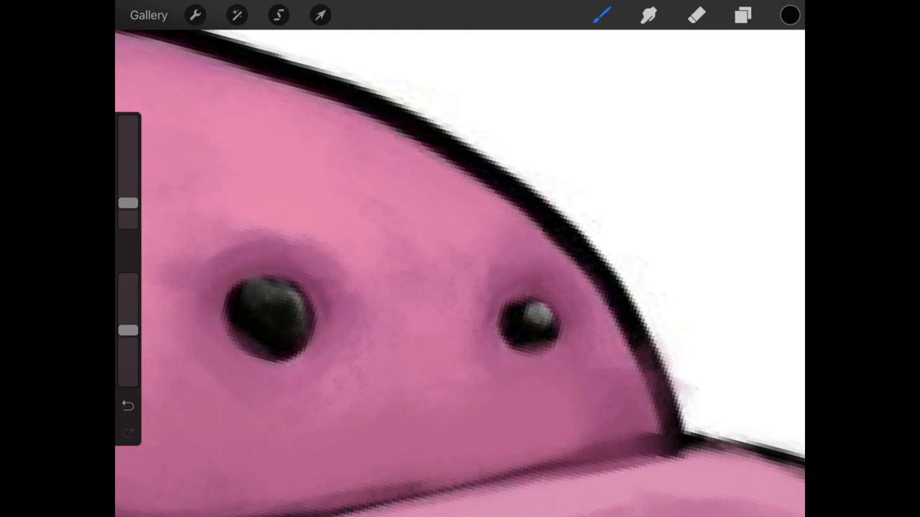
# Dab tiny white reflections onto each eye.
pyautogui.click(600, 15)
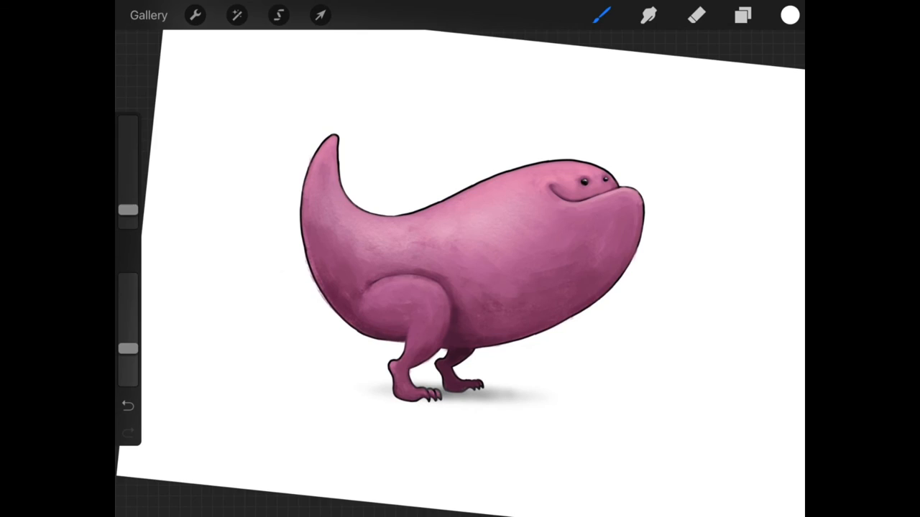
# Hide the top shaded Layer 1 to reveal the flat original dinosaur beneath.
pyautogui.click(743, 15)
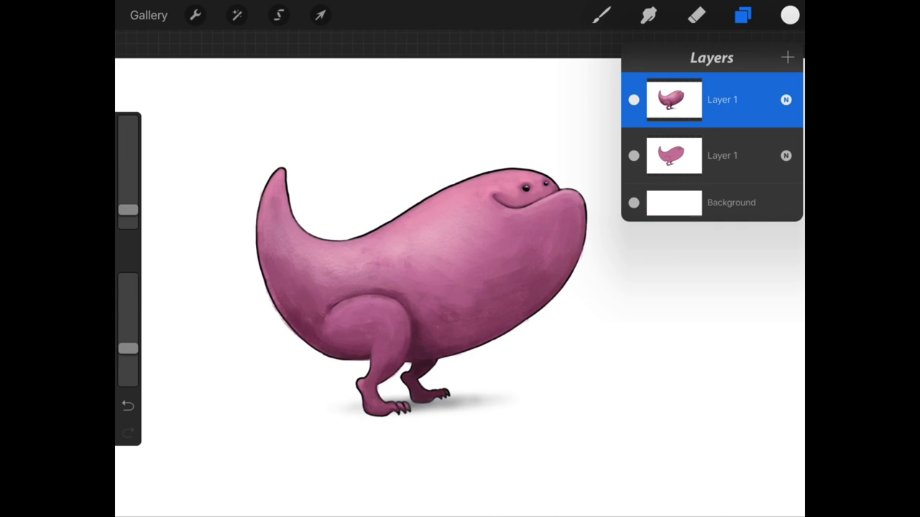
pyautogui.click(632, 101)
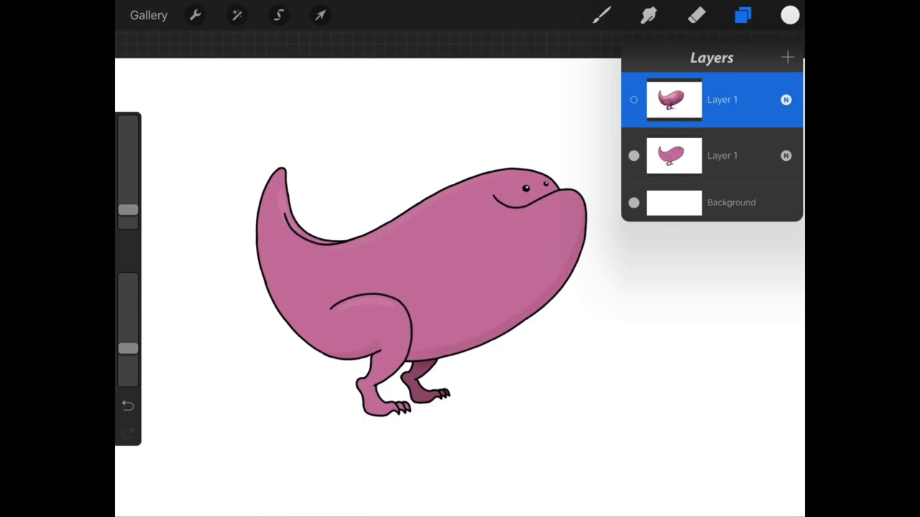